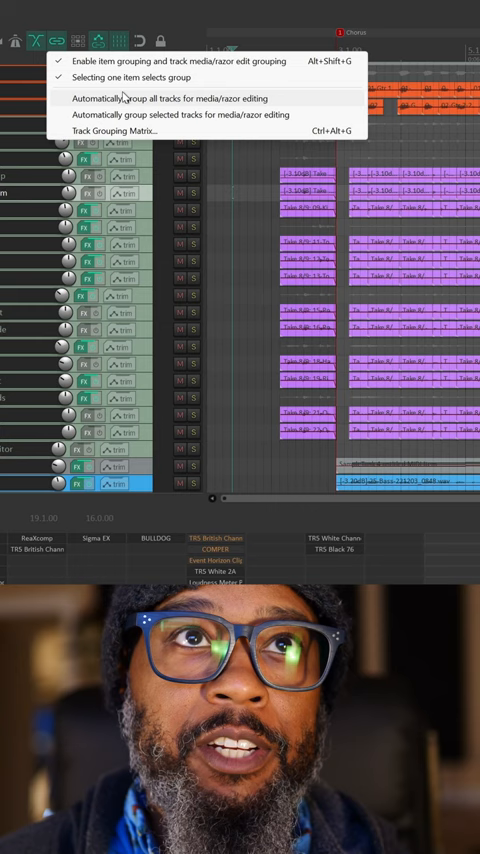
Open the Track Grouping Matrix from the item grouping toolbar dropdown.
left_click(119, 131)
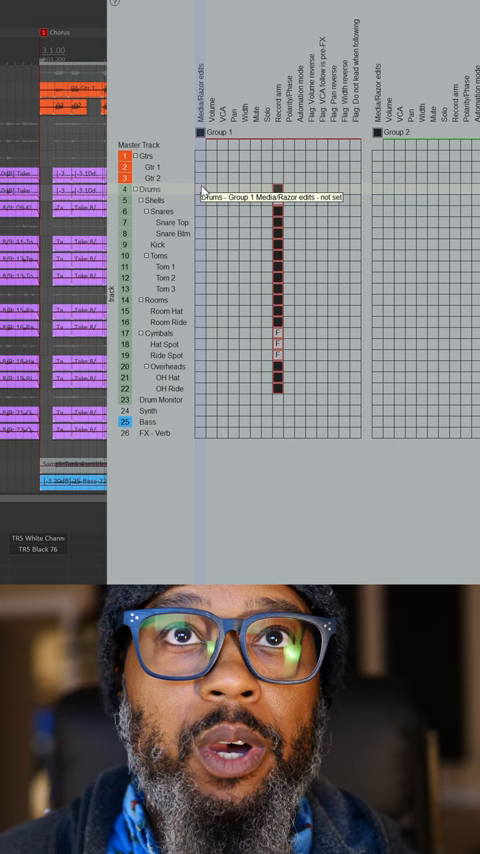